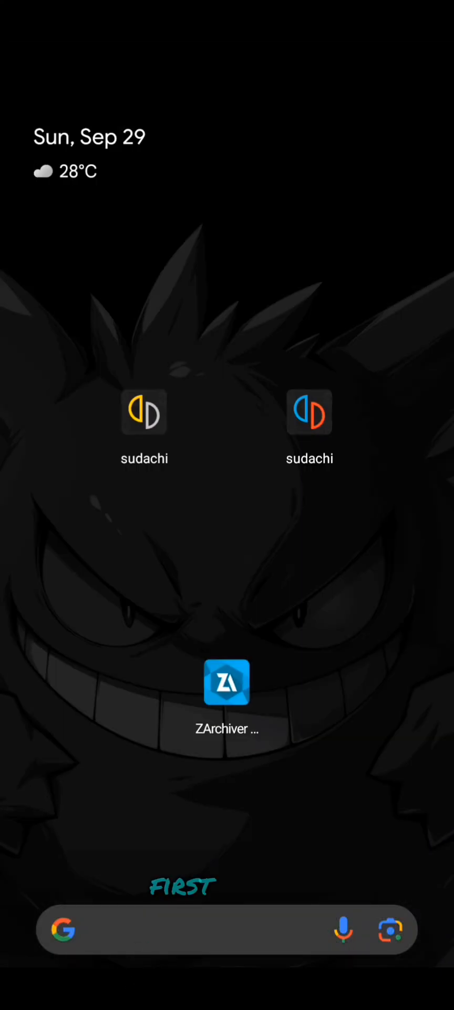
# - Launch ZArchiver and browse Android/data to the org.sudachi.sudachi_emu.ea files folder
pyautogui.click(226, 682)
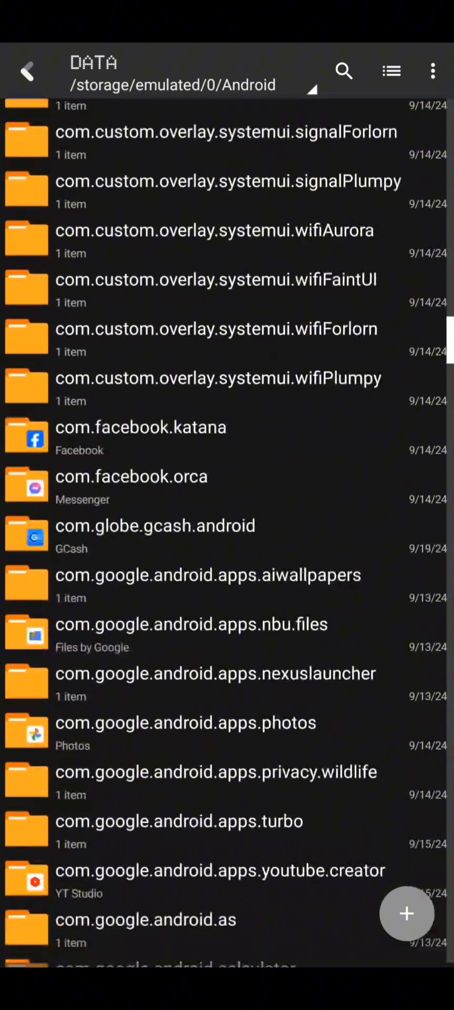
pyautogui.scroll(-3)
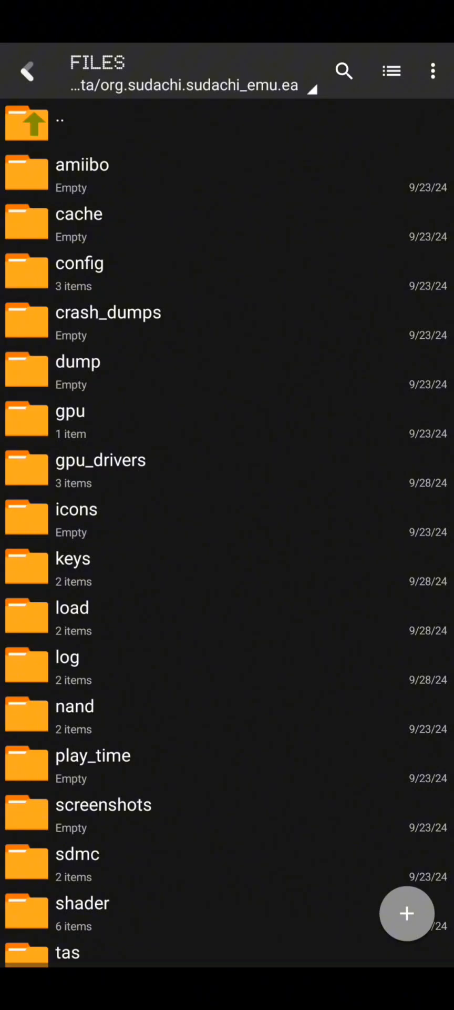
# - Navigate nand/user/save to the profile folder listing game-ID save folders like 0100A0F00DA68000
pyautogui.click(74, 705)
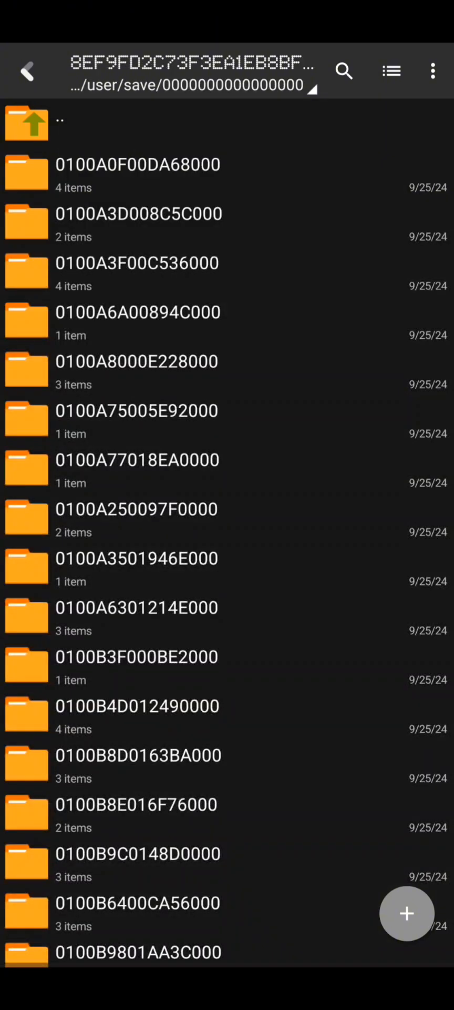
pyautogui.scroll(-3)
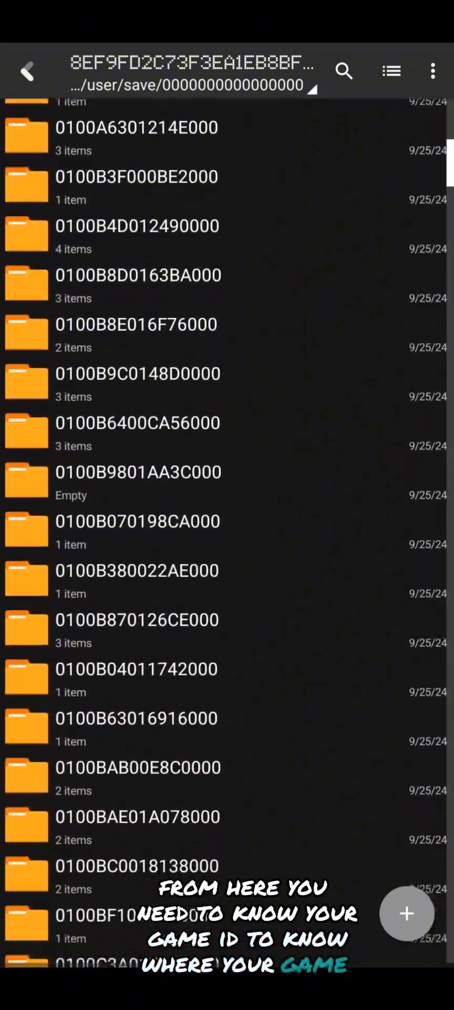